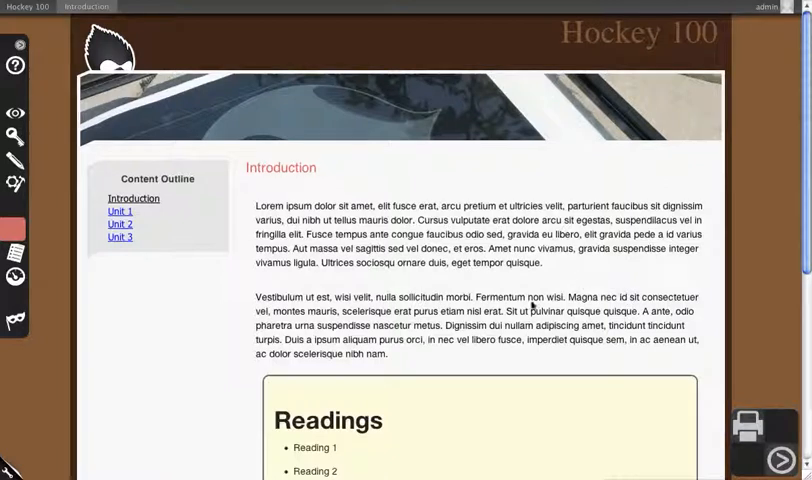
mouse_move(225, 286)
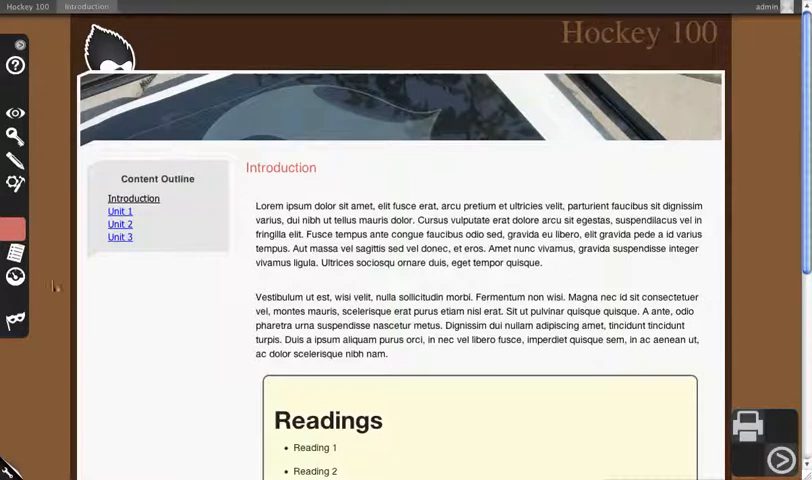
mouse_move(15, 277)
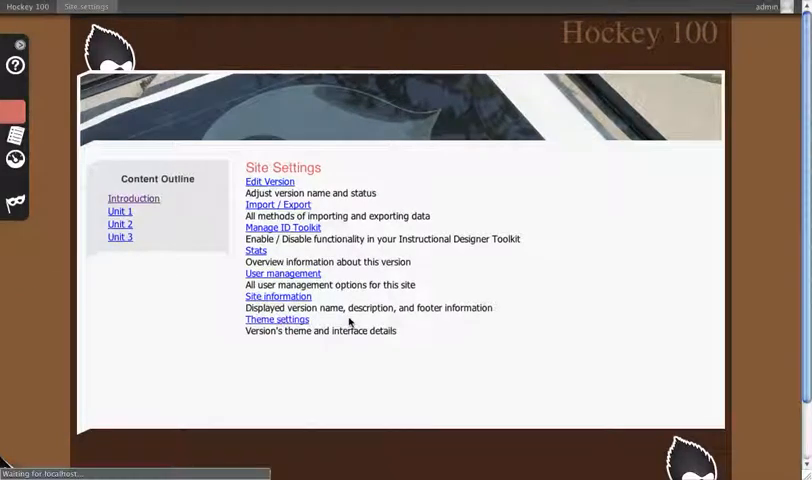
Go to Theme Settings and browse the list of available themes under Change theme
click(277, 319)
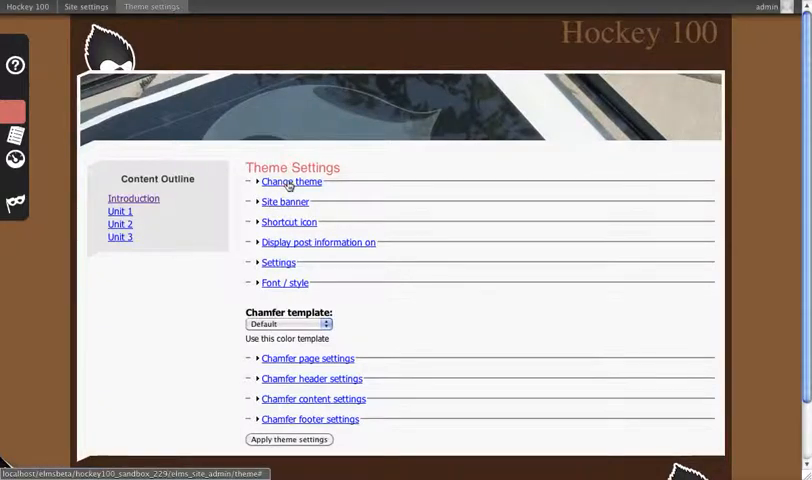
click(291, 181)
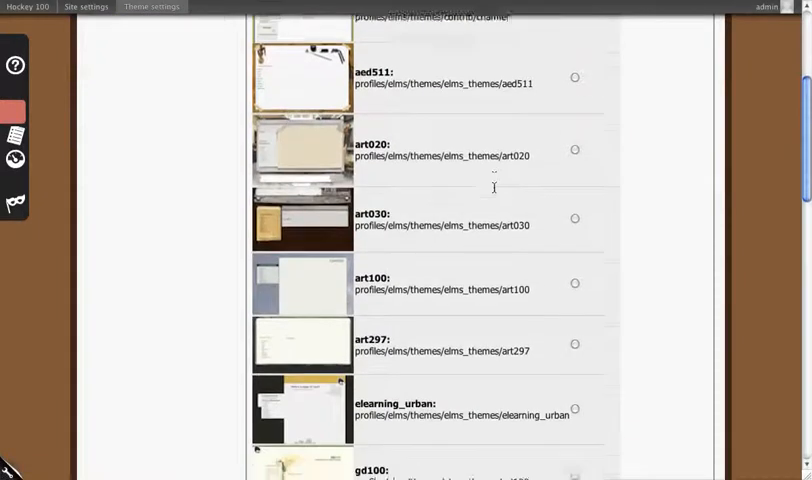
scroll(down, 3)
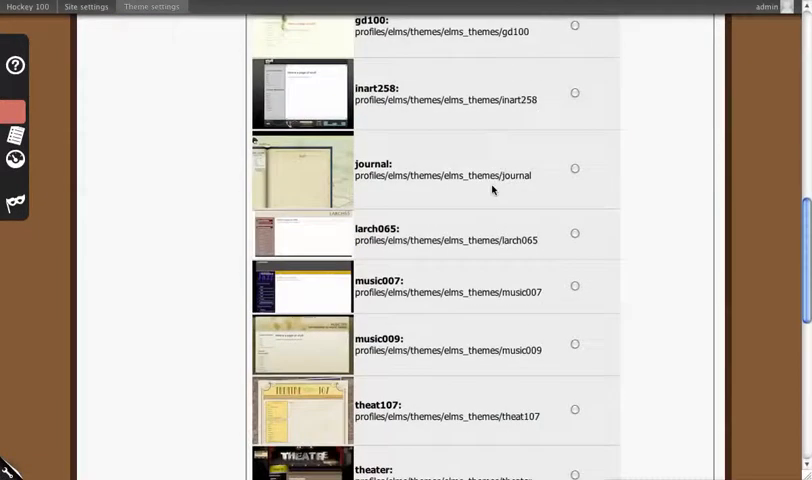
scroll(down, 3)
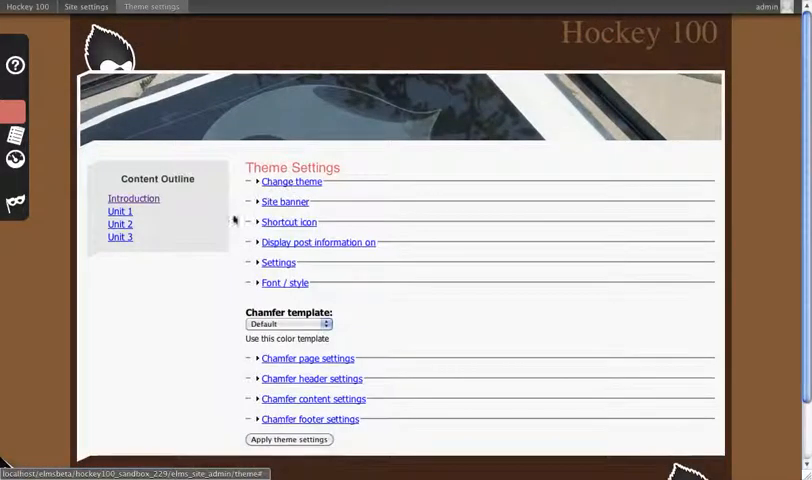
Collapse the theme list and expand Settings to show the Logo, Name and Slogan toggles
click(284, 201)
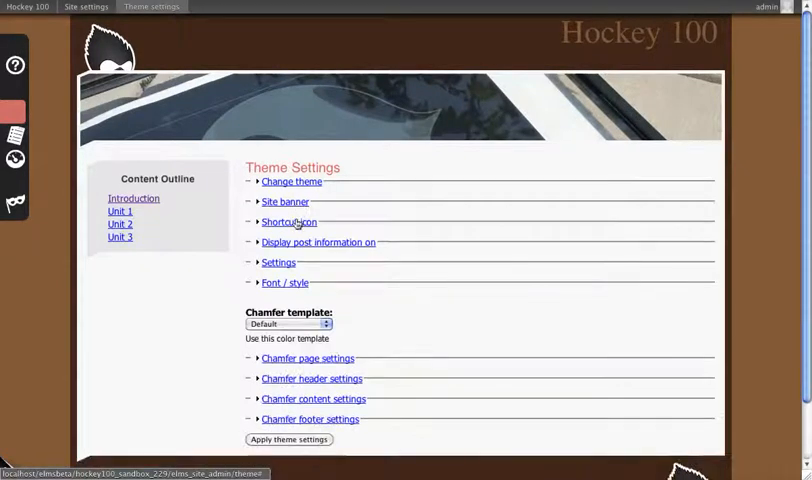
click(289, 221)
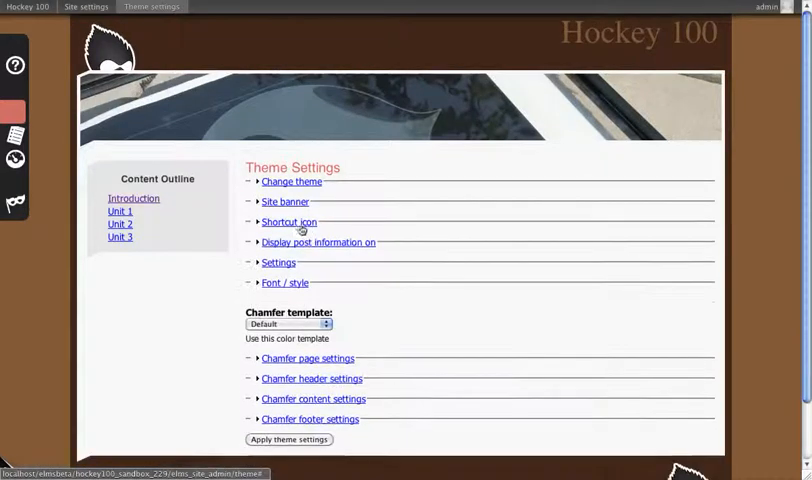
click(318, 242)
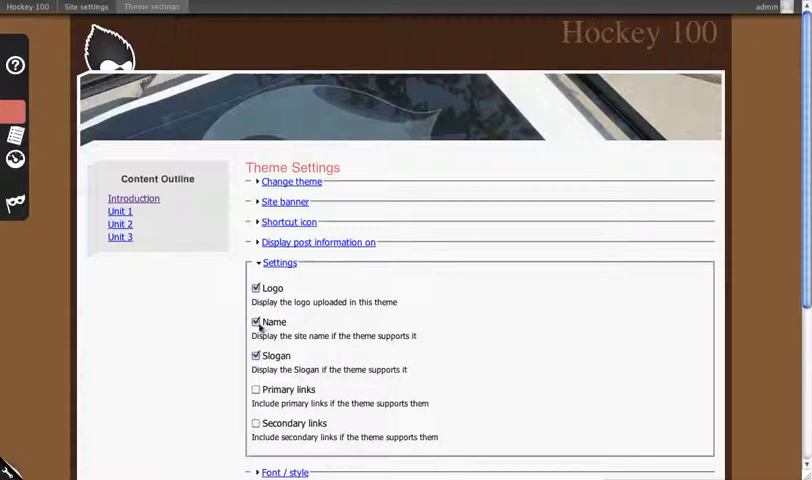
Turn off the site Name and Slogan display, leaving only Logo enabled
click(256, 322)
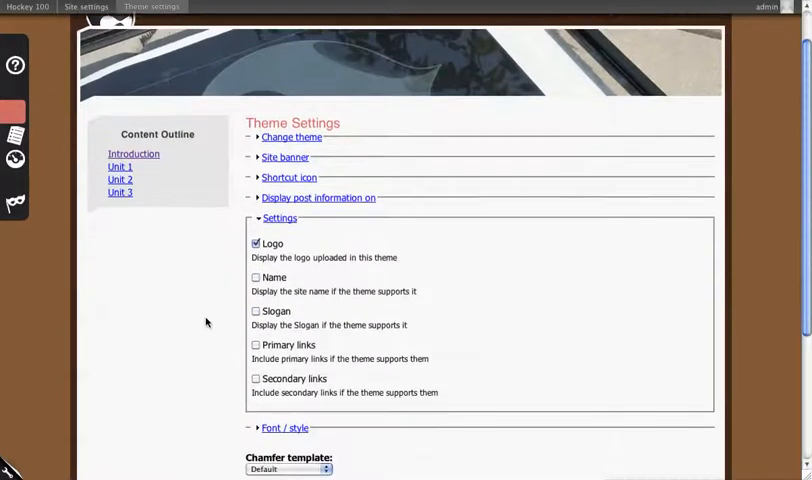
scroll(down, 3)
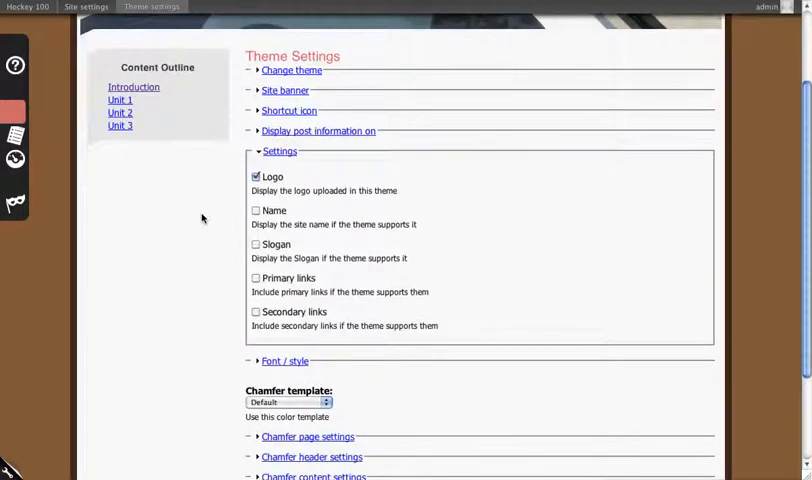
scroll(down, 3)
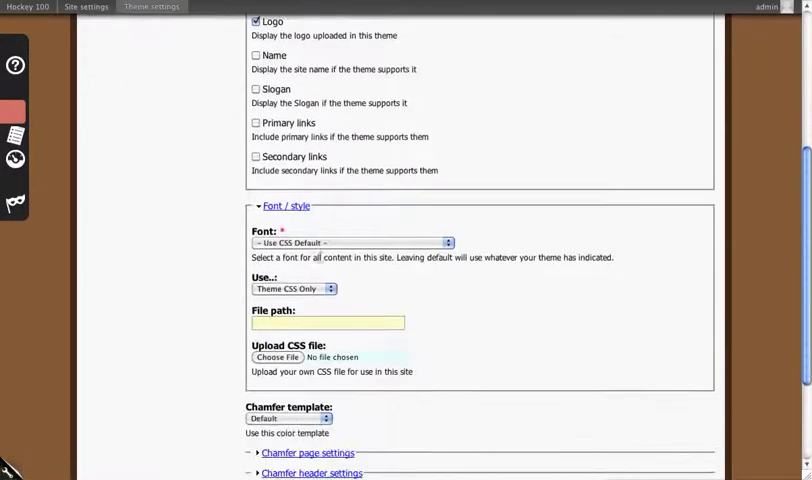
Expand and review the Font / style options
click(350, 242)
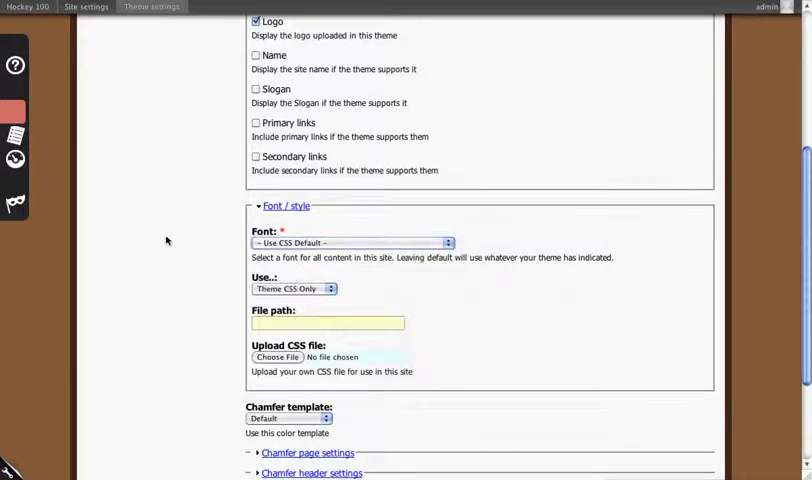
scroll(down, 3)
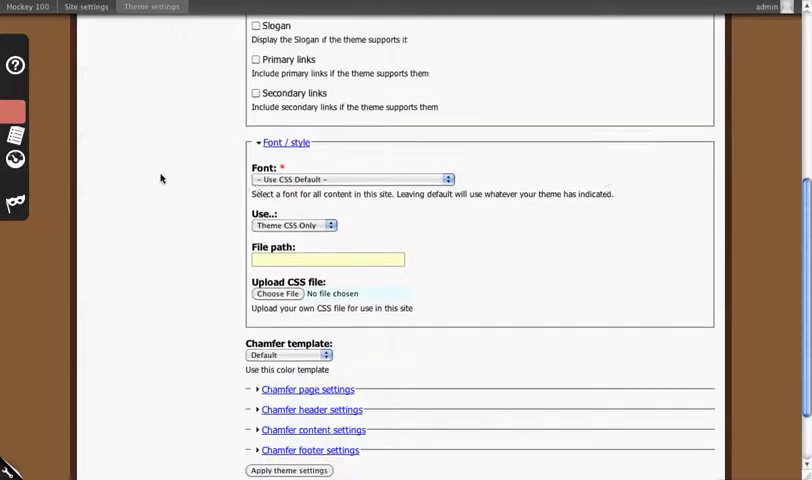
scroll(down, 3)
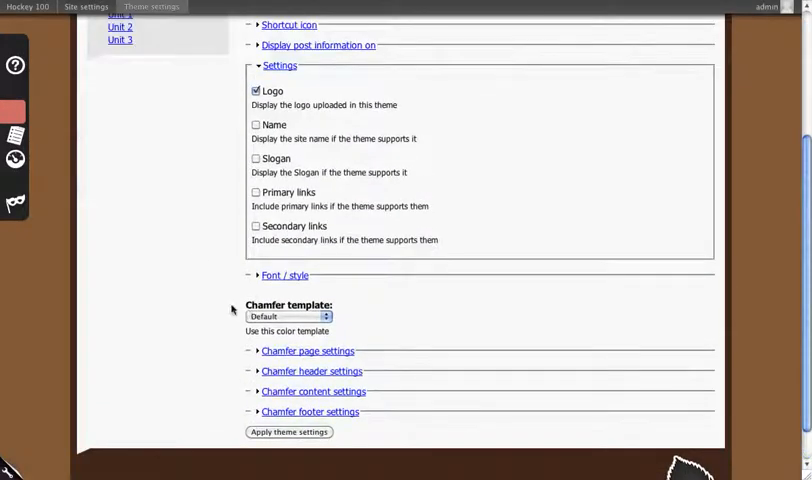
Choose the Silver Chamfer colour template and reveal the page colour settings
click(289, 316)
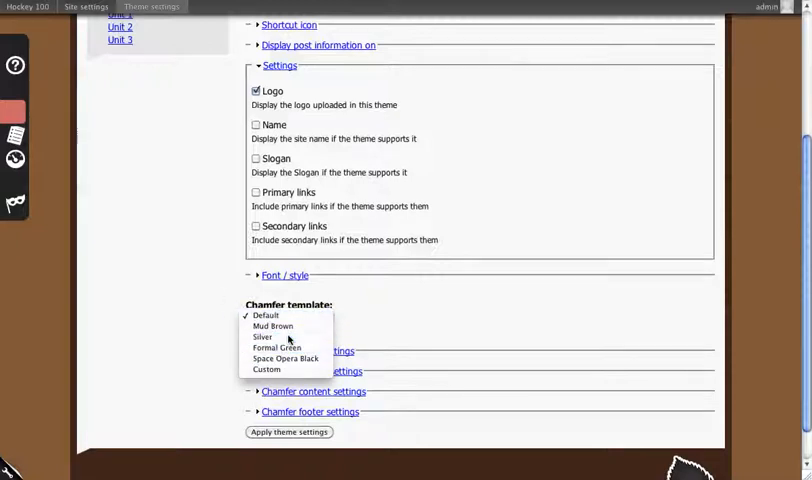
click(260, 337)
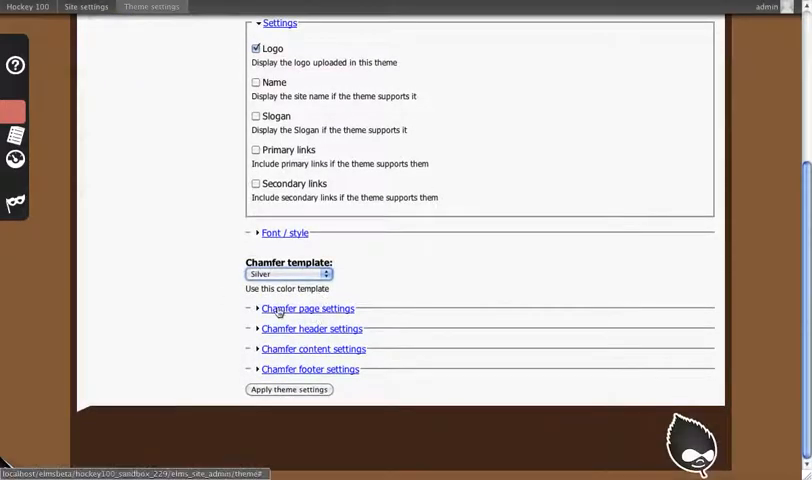
click(308, 308)
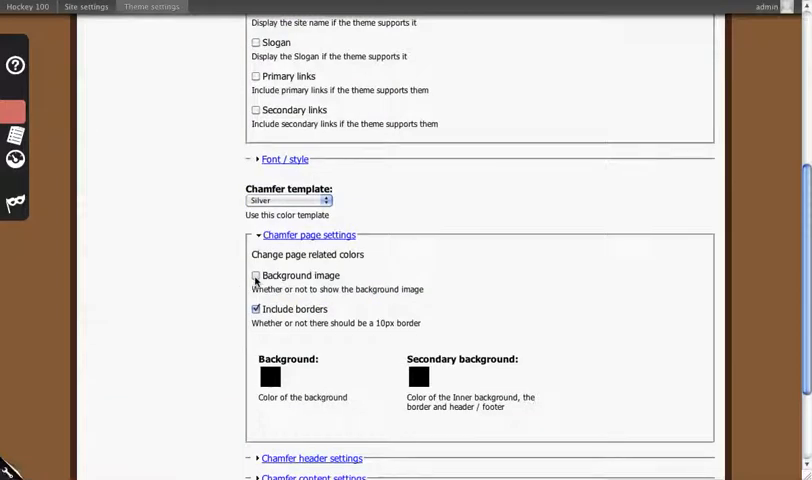
click(256, 275)
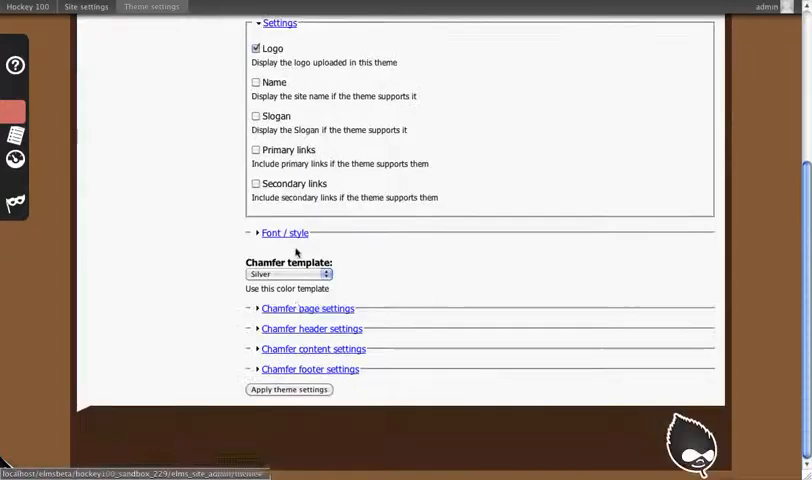
Set Show top logo to No in the Chamfer header options and apply theme settings
click(311, 328)
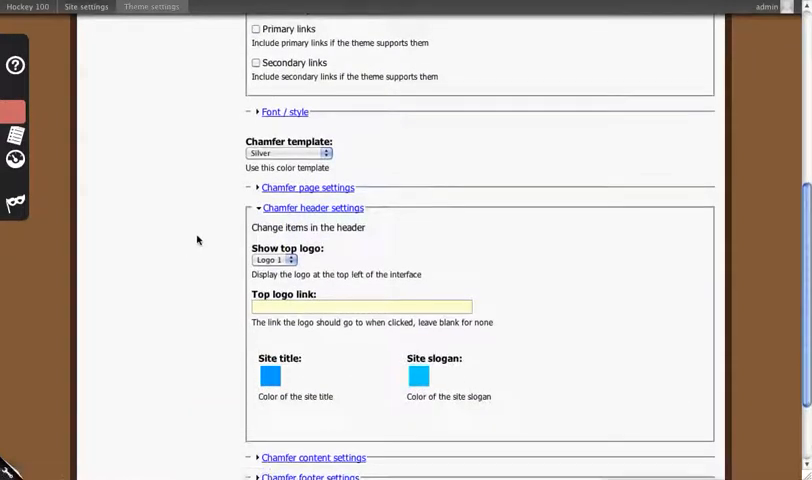
click(274, 259)
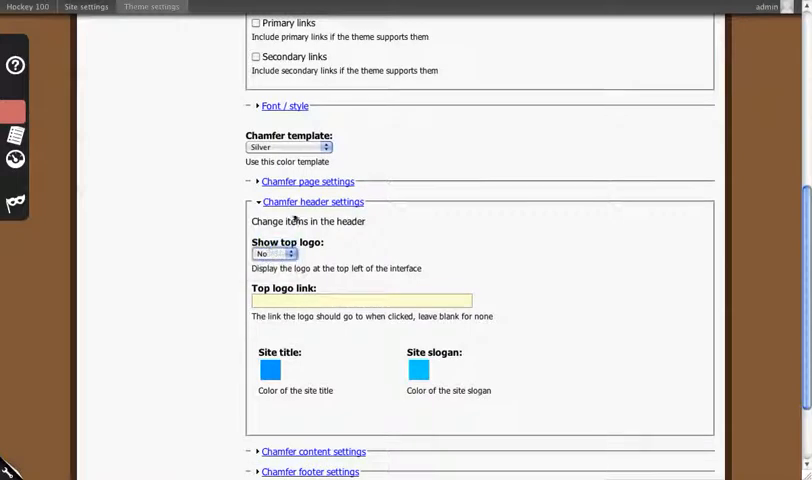
click(313, 201)
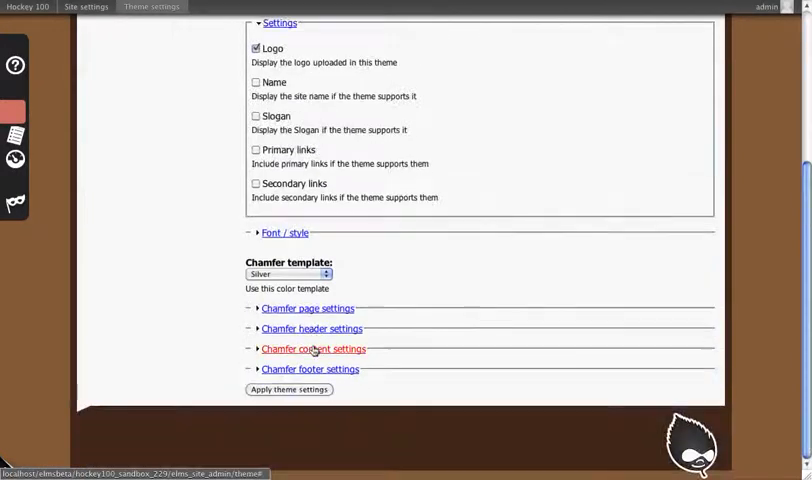
click(313, 349)
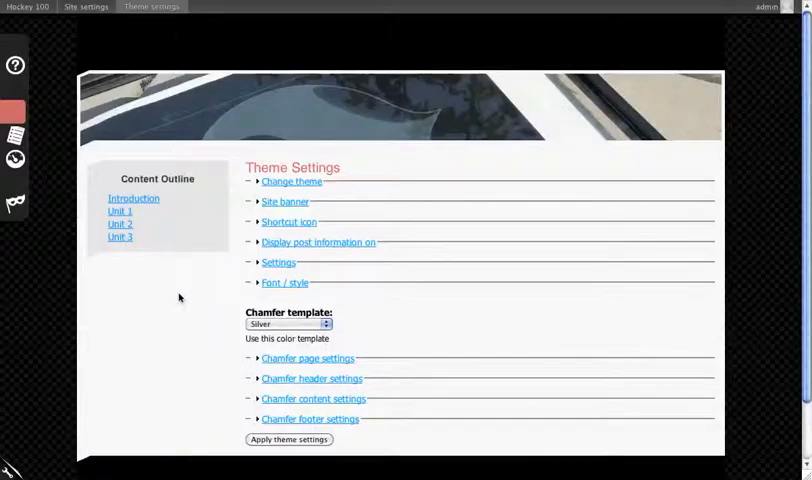
mouse_move(100, 45)
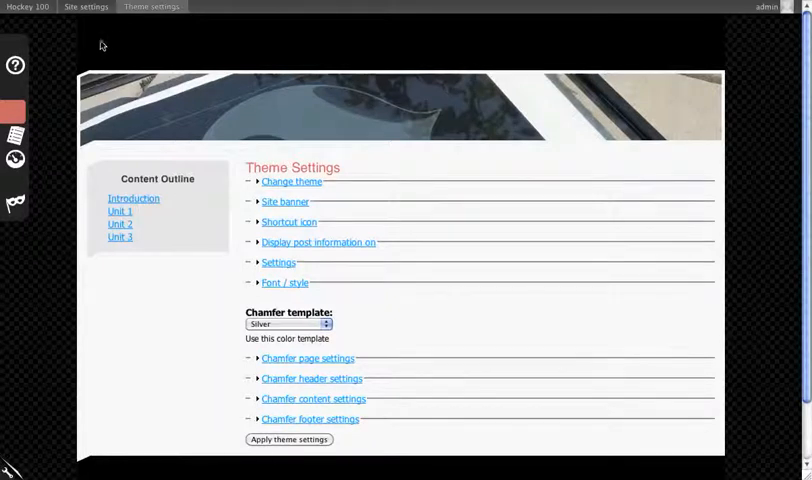
scroll(down, 3)
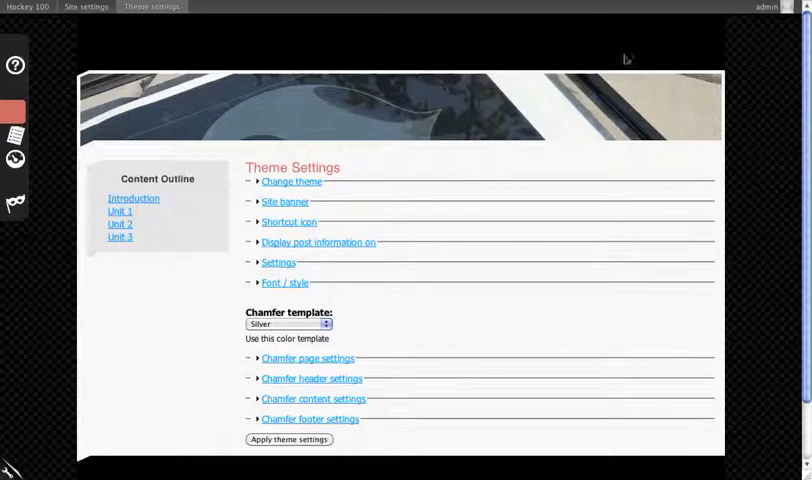
Expand the display settings for site elements and scroll through them
click(278, 262)
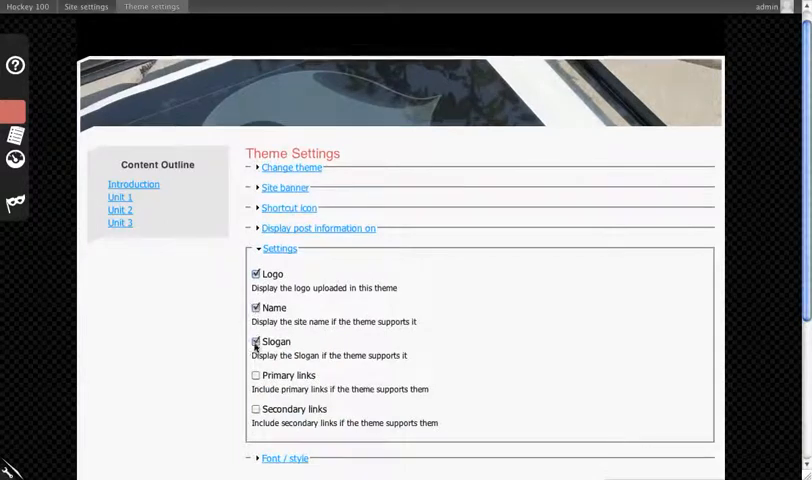
scroll(down, 3)
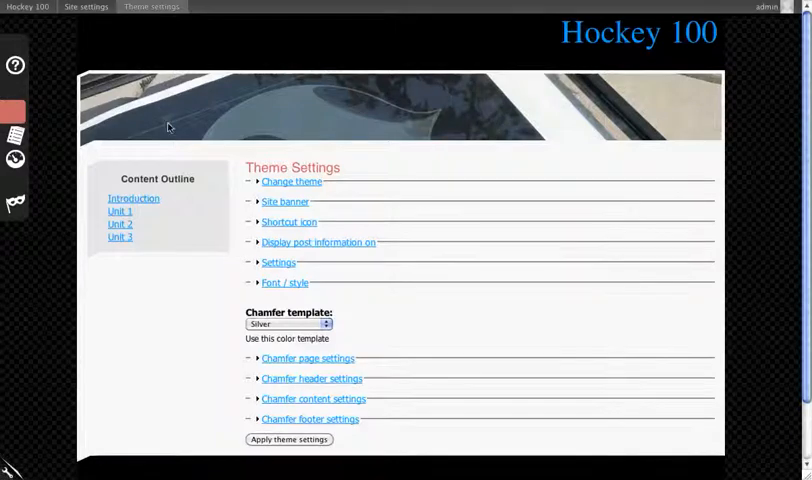
mouse_move(625, 55)
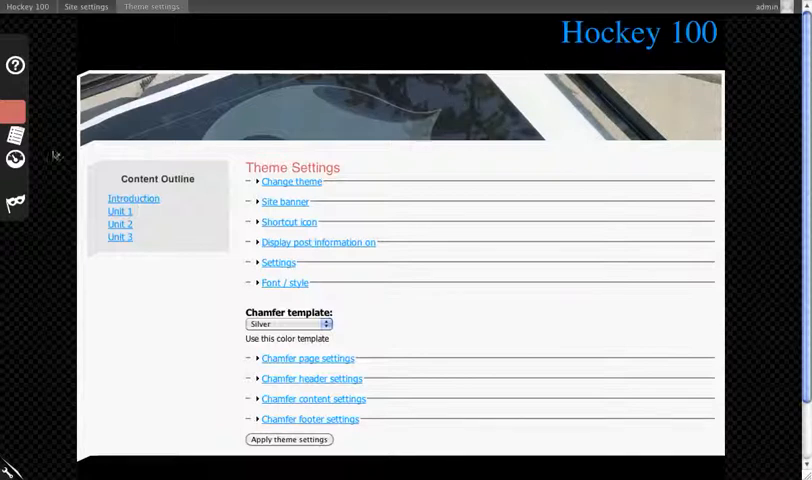
mouse_move(15, 160)
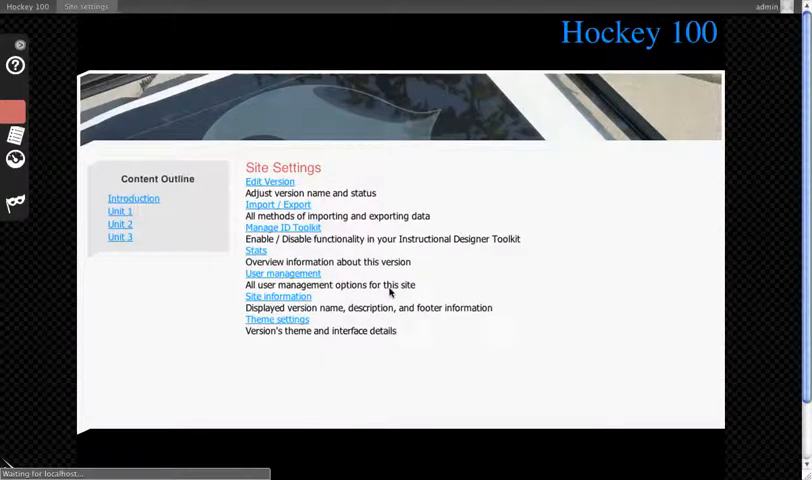
Save slogan 'Introduction to hockey rules' and footer 'By Bryan 2012' in Site information
click(278, 296)
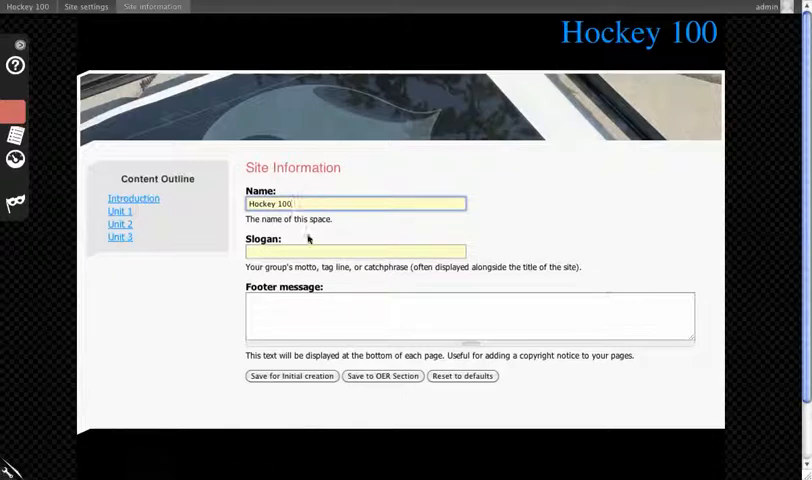
click(355, 251)
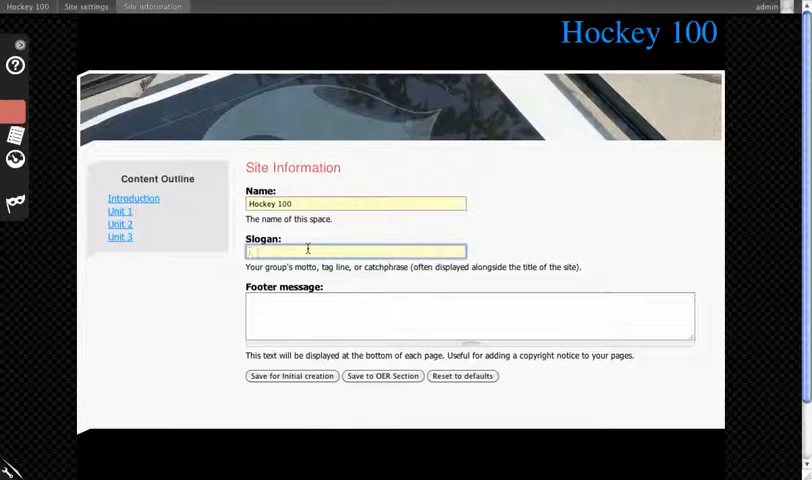
text(Introduction to)
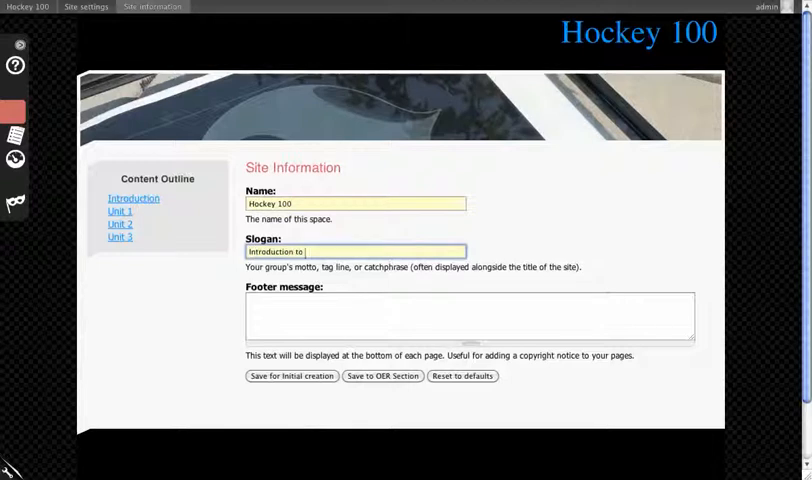
text(hockey rules)
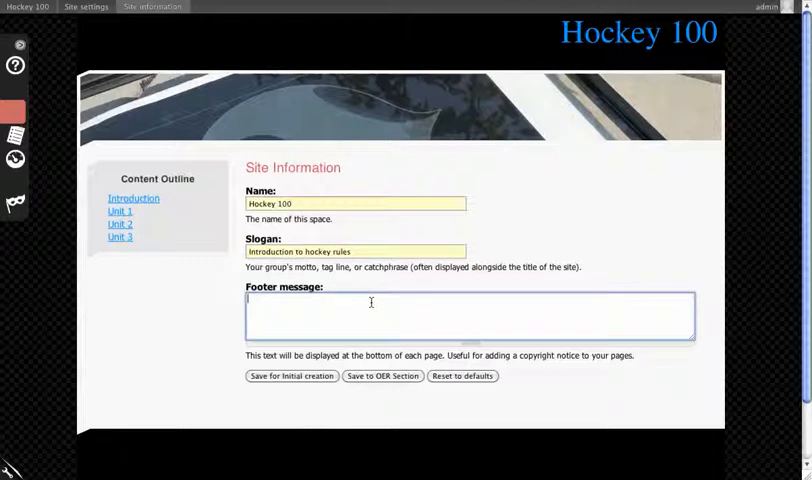
text(By Bryan 2012)
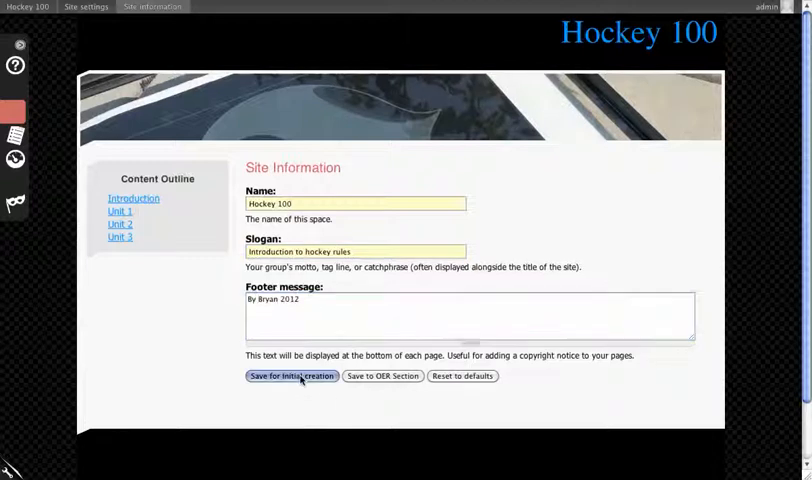
click(291, 376)
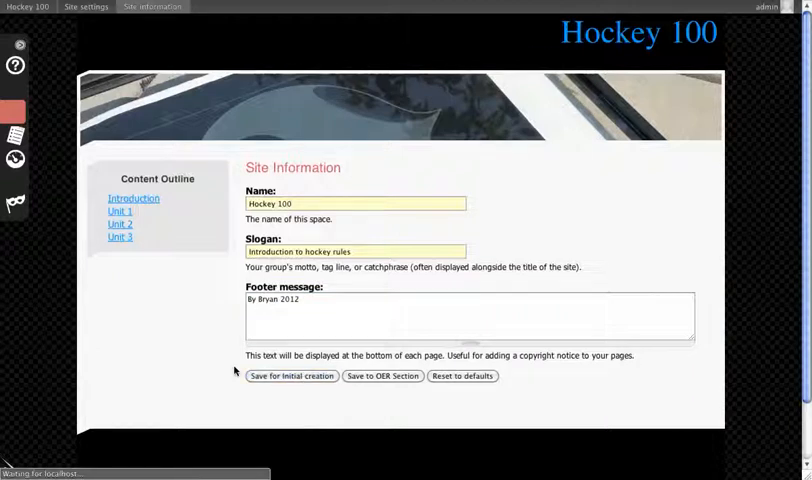
click(291, 388)
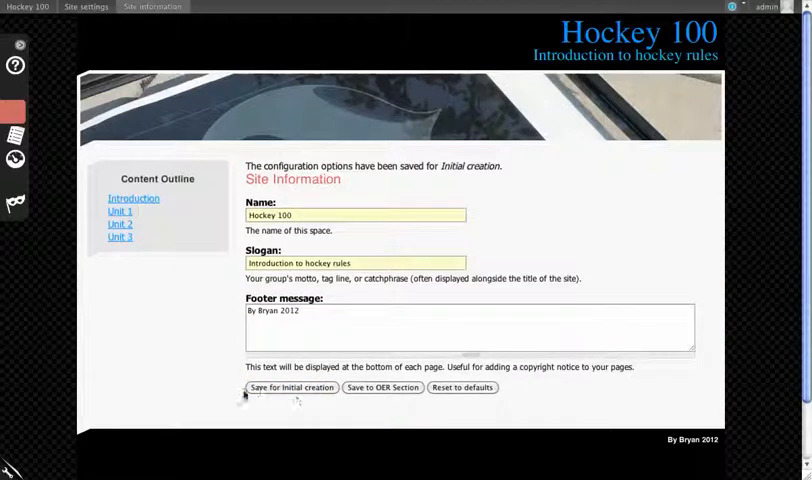
mouse_move(627, 216)
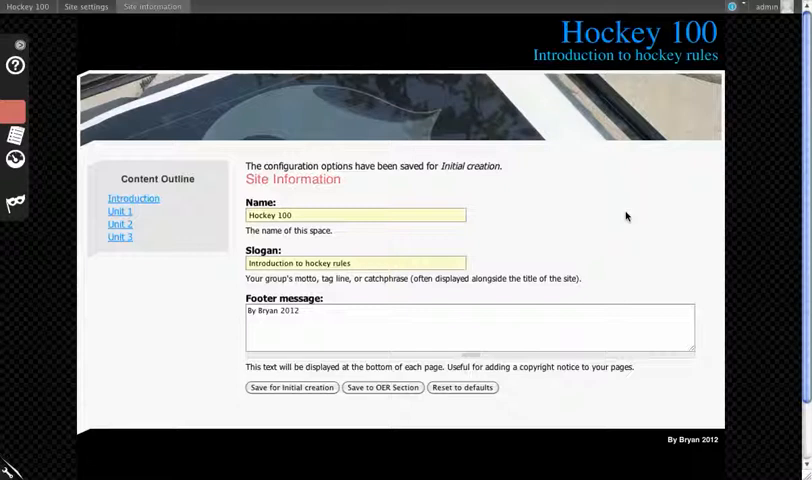